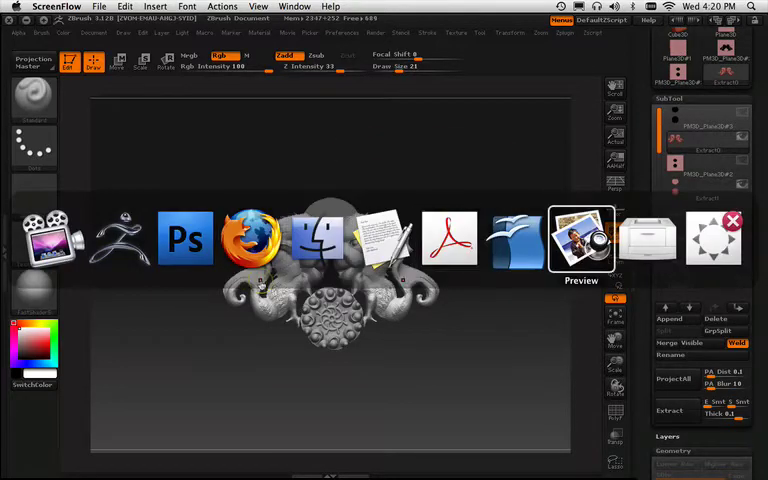
mouse_move(185, 240)
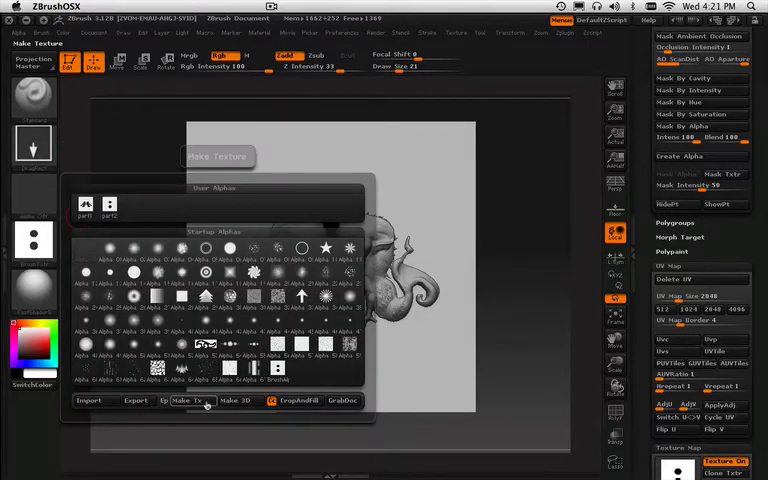
Turn the two-dot alpha into a texture with Make Tx
click(90, 401)
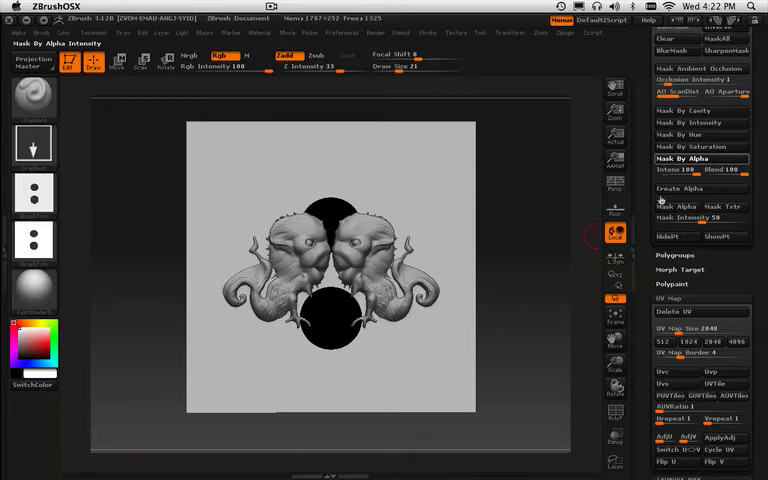
Hide the unmasked part of the plane with HidePt
click(668, 237)
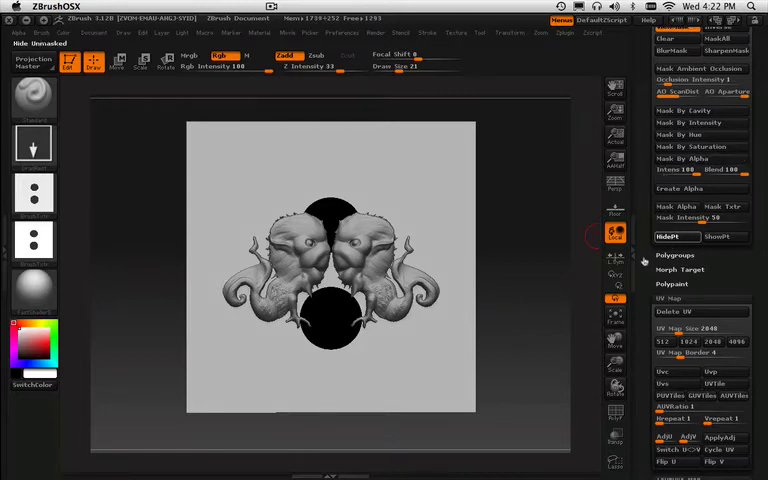
mouse_move(641, 258)
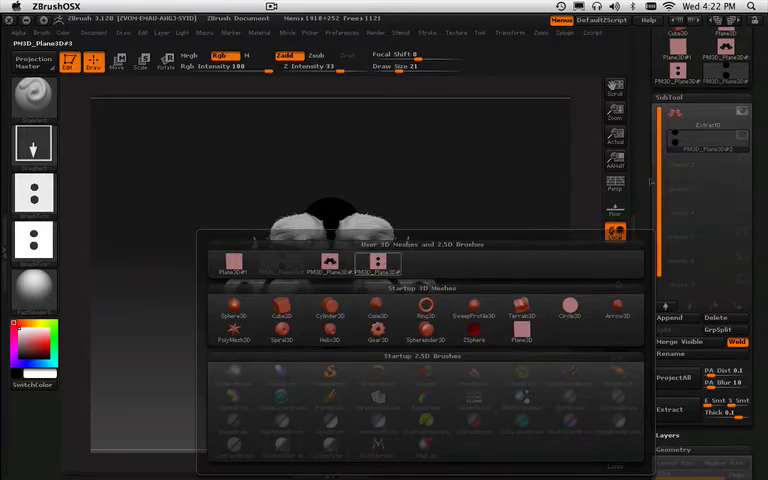
mouse_move(697, 200)
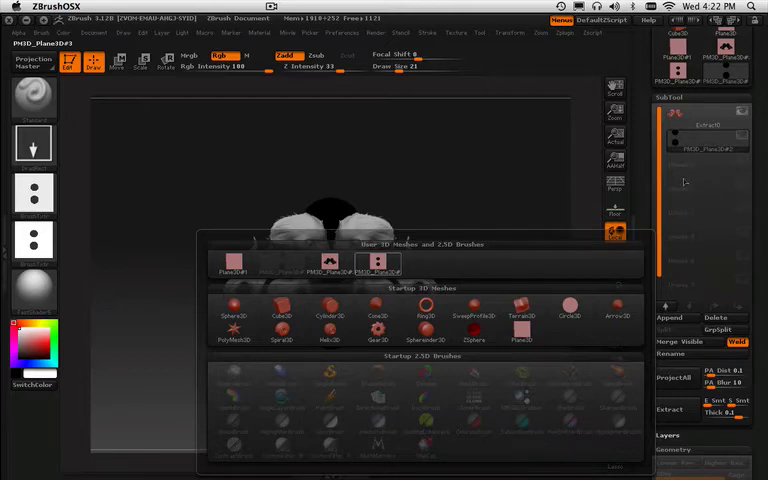
mouse_move(680, 186)
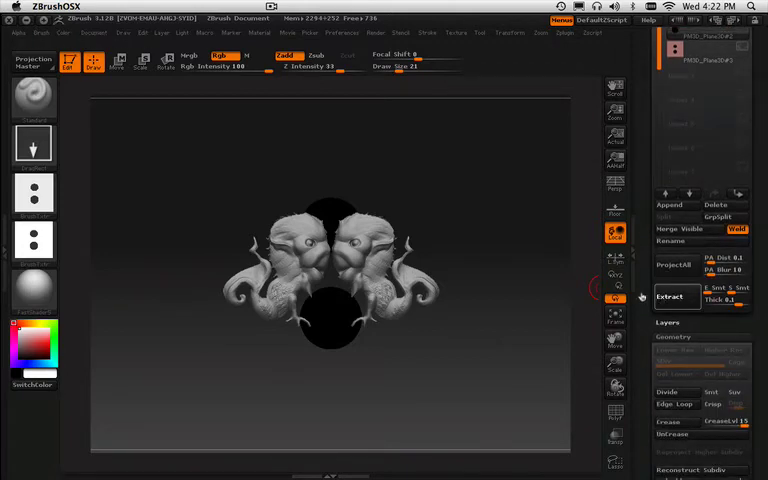
Extract the masked discs into a new subtool and enable Rotate On All Axis
click(666, 296)
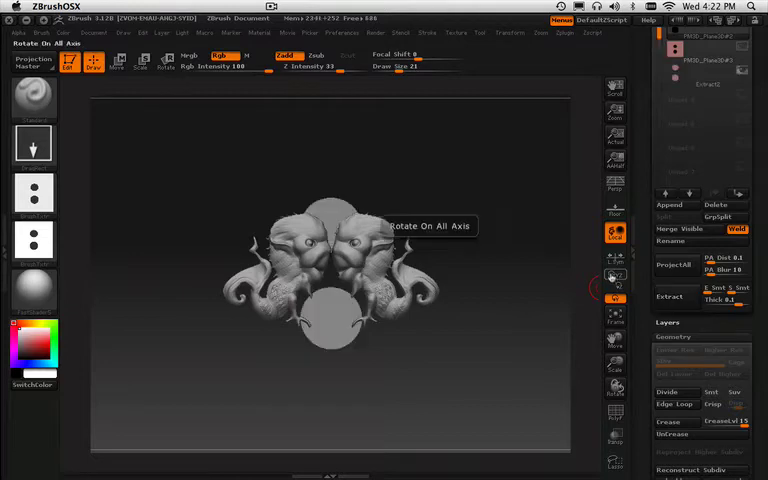
click(610, 371)
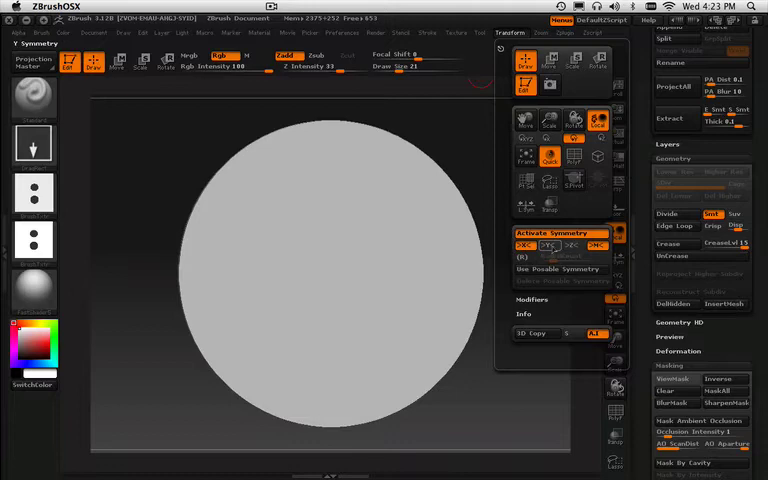
Turn on Y-axis symmetry for the disc and bring up the brush alpha choices
click(555, 233)
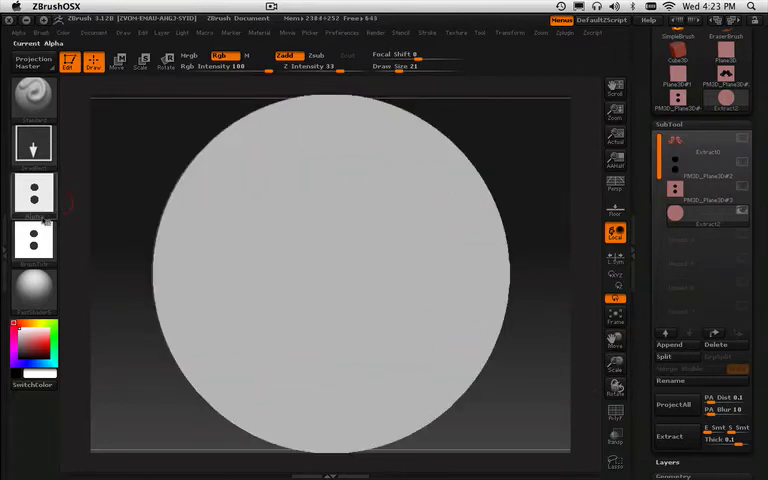
click(33, 193)
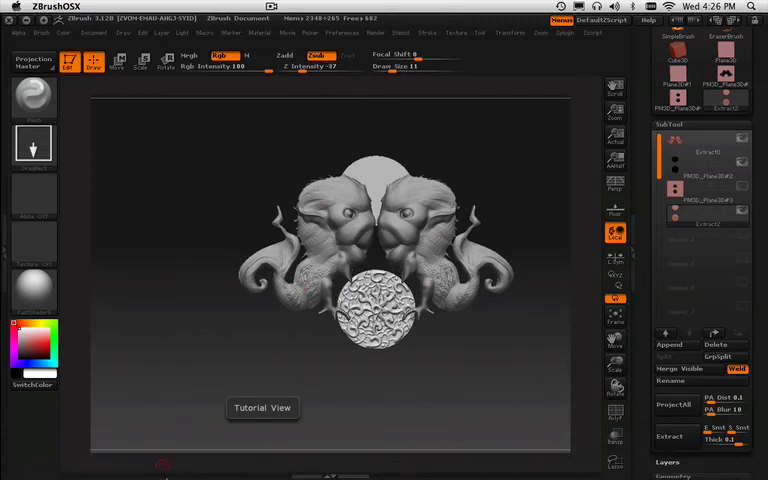
Switch to Photoshop with the two-dot image file open
click(54, 7)
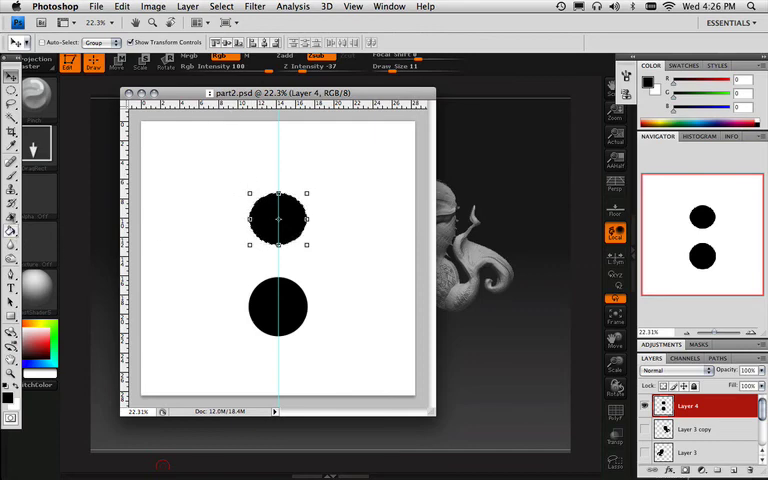
mouse_move(198, 237)
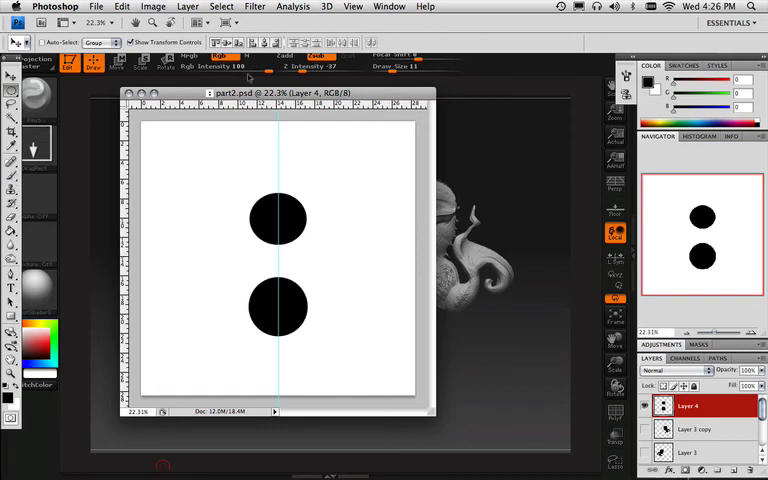
Select an elliptical oval left of the top dot and move the flattened oval above it
click(14, 85)
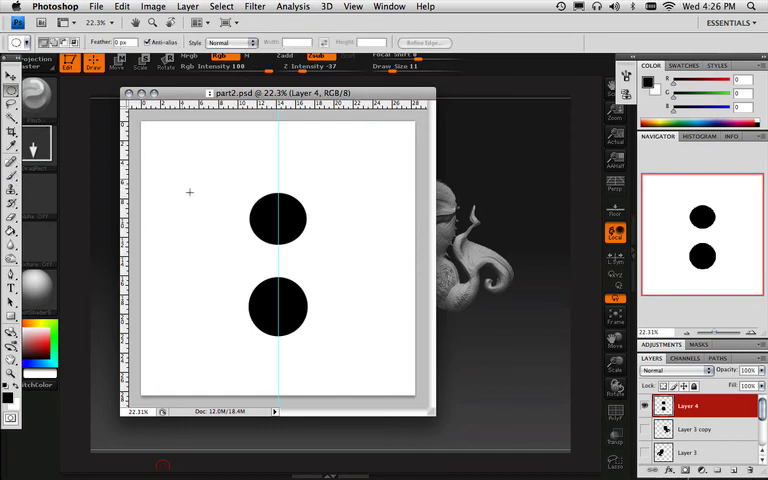
drag(182, 182, 245, 255)
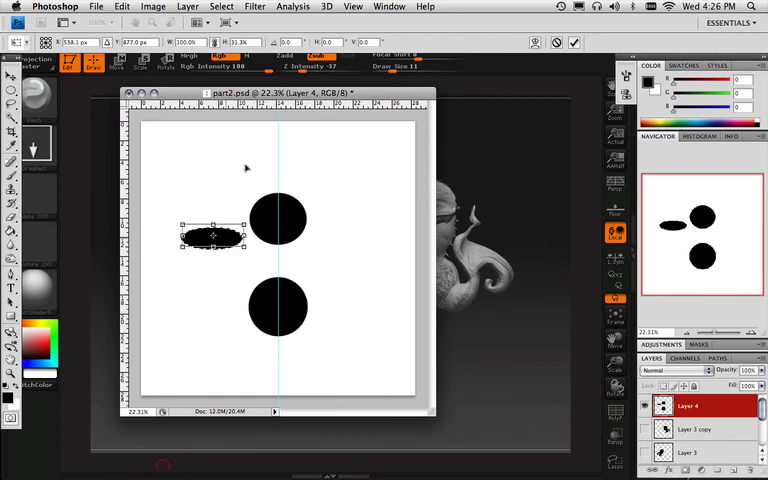
drag(213, 237, 278, 163)
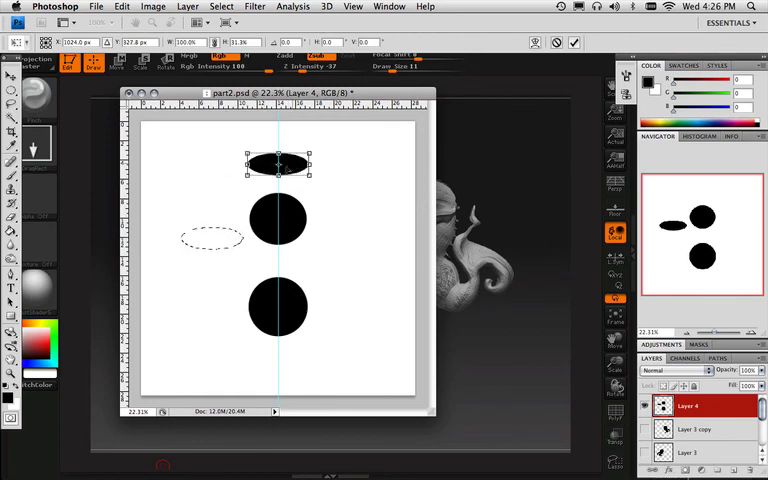